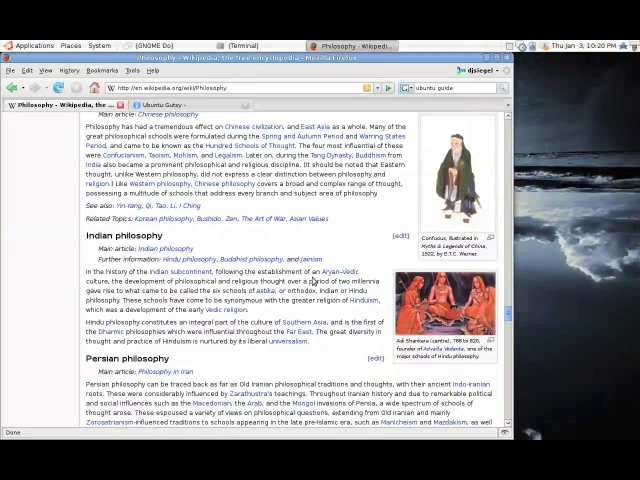
Step: Select 'integral' in the philosophy article and run GNOME Do's Define action on it
scroll("down", 3)
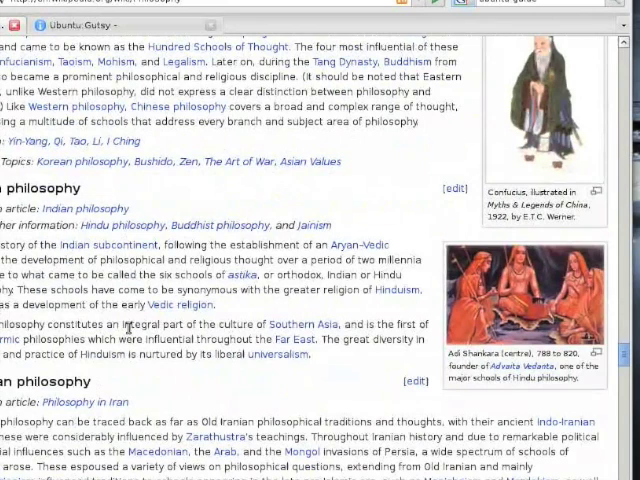
double_click(140, 325)
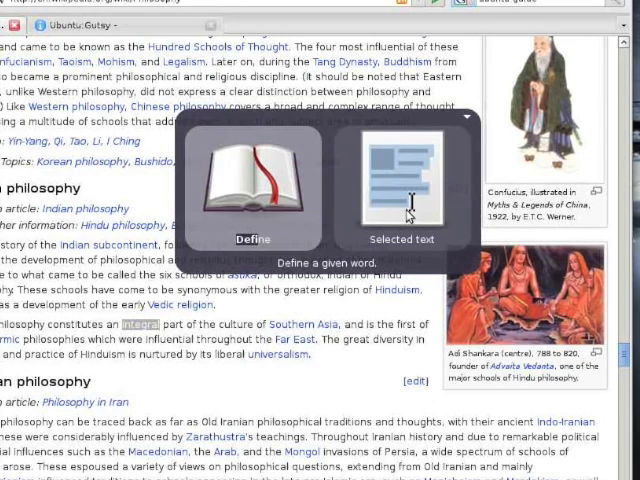
mouse_move(502, 210)
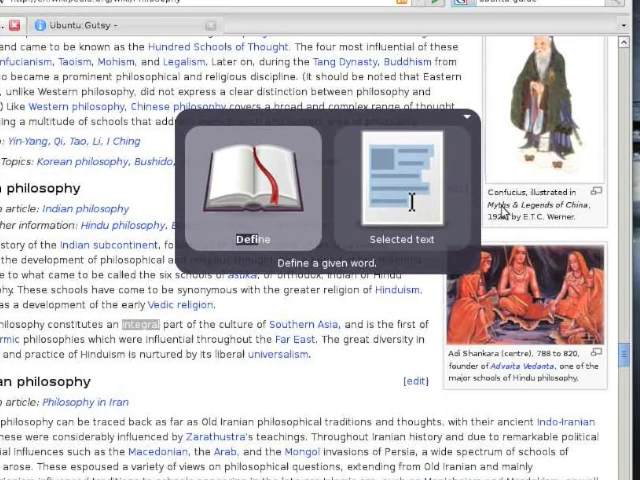
left_click(266, 185)
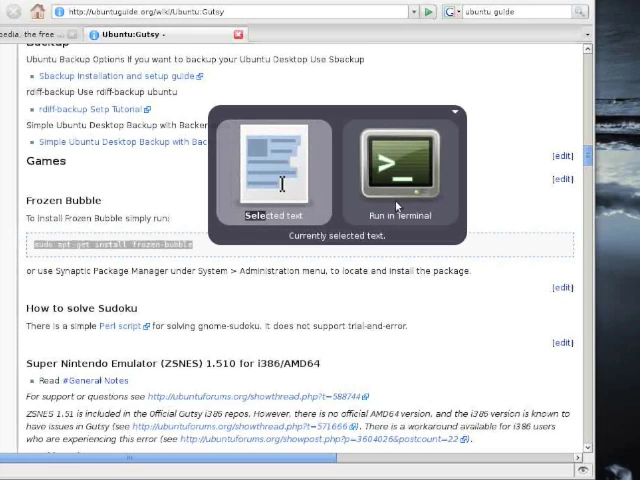
mouse_move(519, 192)
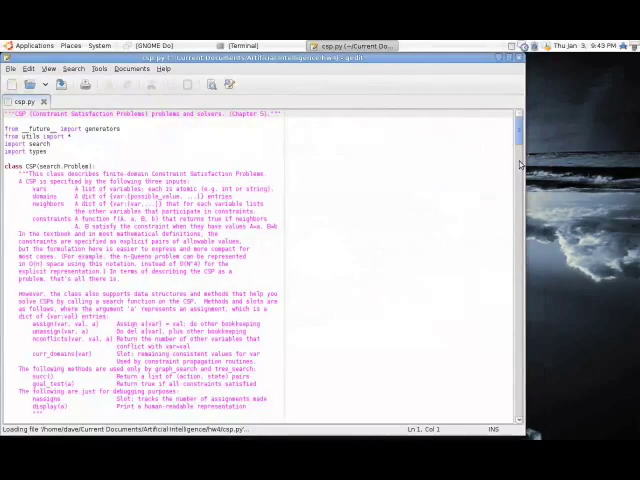
Step: Scroll through the csp.py code in gedit, then switch windows
scroll("down", 3)
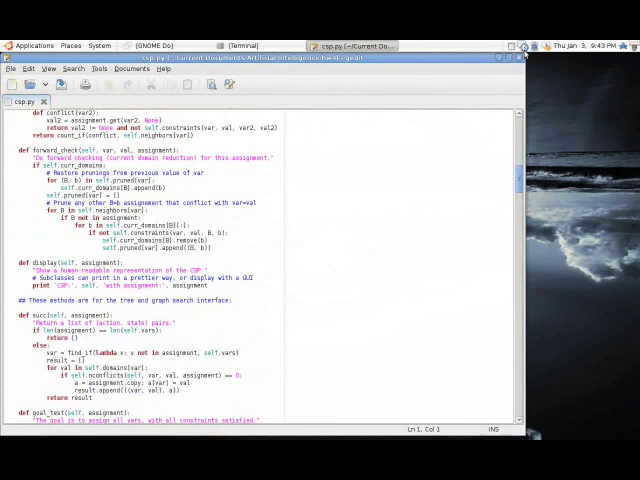
key("Alt+Tab")
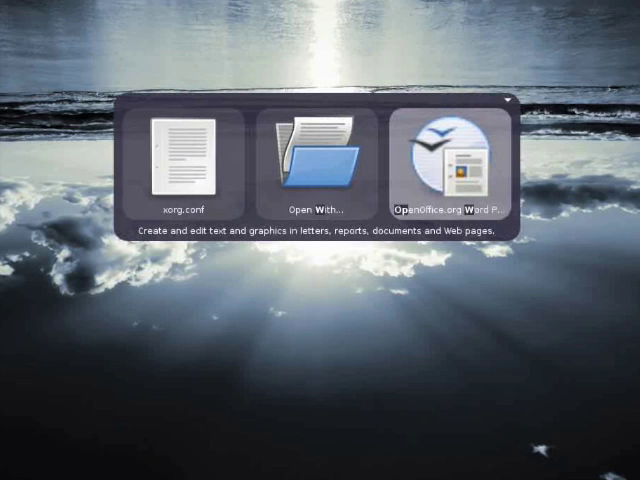
Step: Open xorg.conf in OpenOffice.org Word Processor via Open With
left_click(446, 156)
type("Loc")
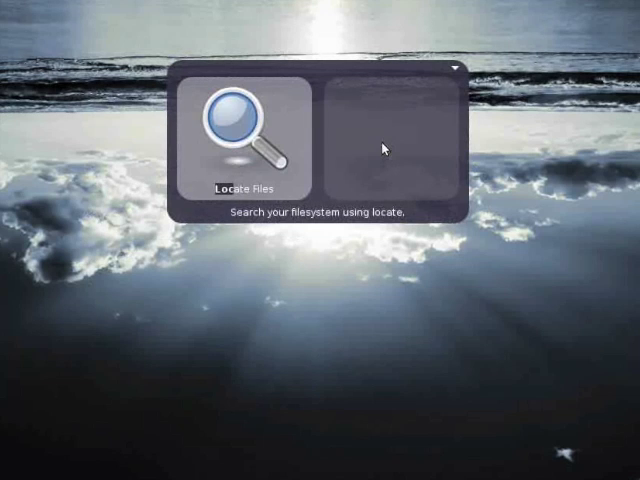
mouse_move(385, 148)
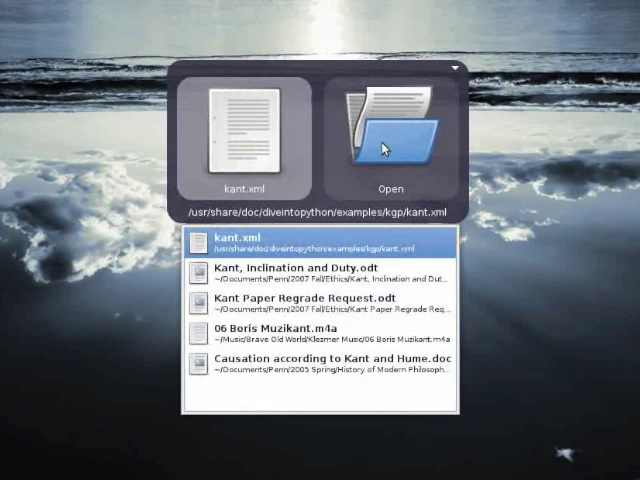
mouse_move(262, 370)
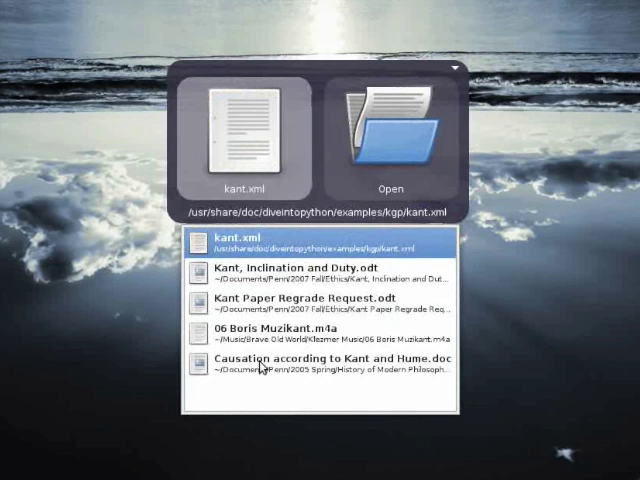